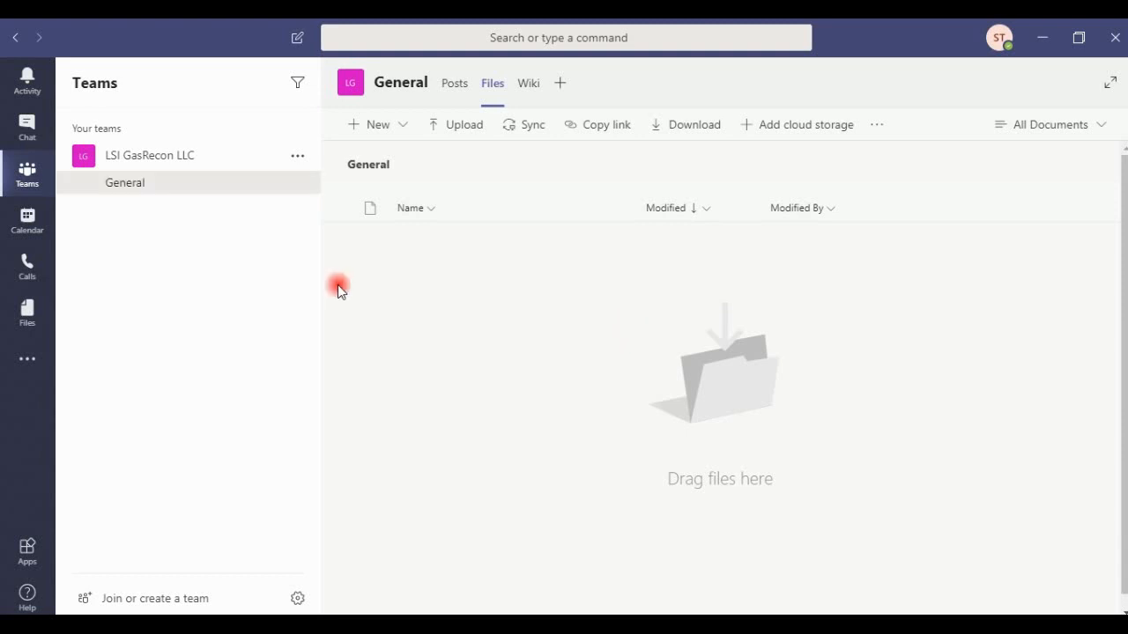
mouse_move(395, 291)
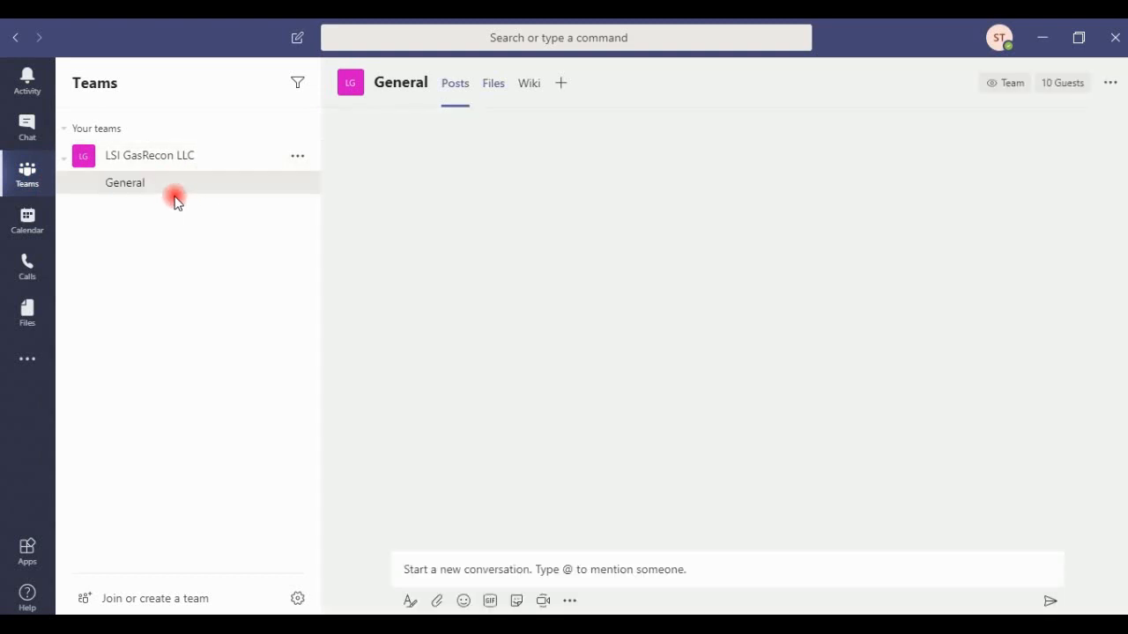
- Switch the LSI GasRecon LLC General channel from Files to its Posts view
left_click(123, 182)
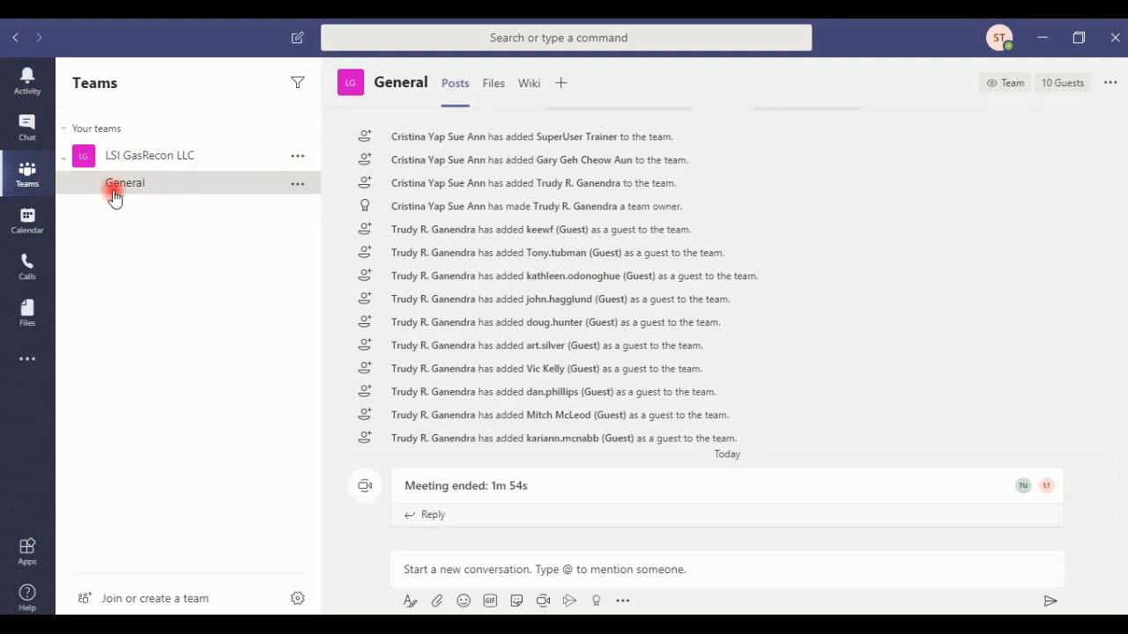
mouse_move(123, 181)
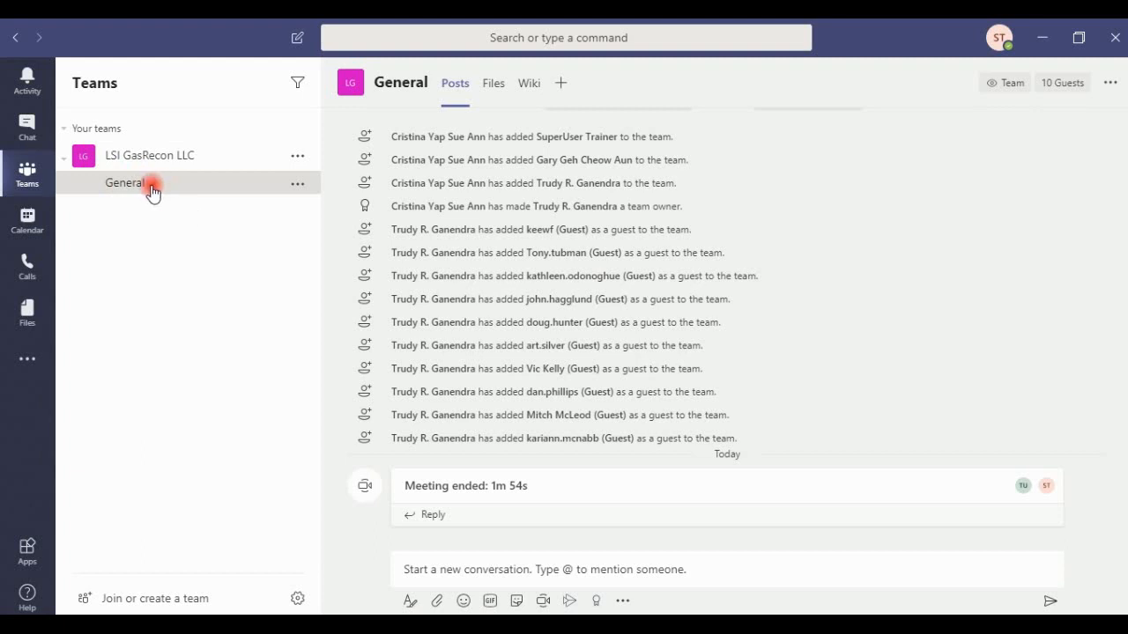
mouse_move(282, 290)
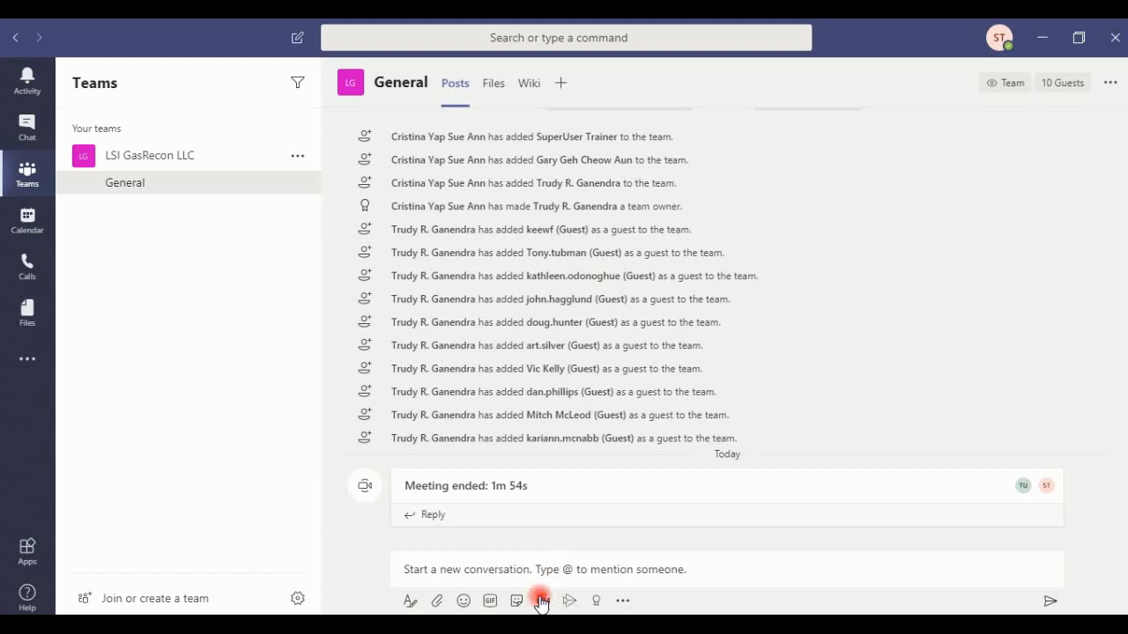
- Start a Meet now setup in the General channel, toggling the camera off and back on
left_click(541, 601)
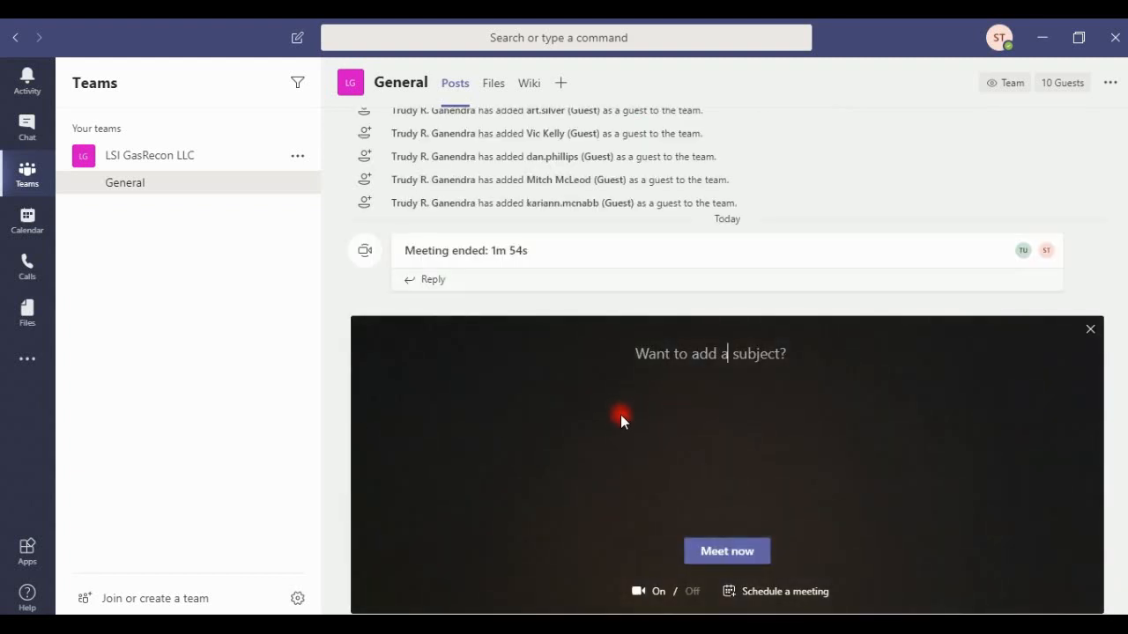
mouse_move(625, 425)
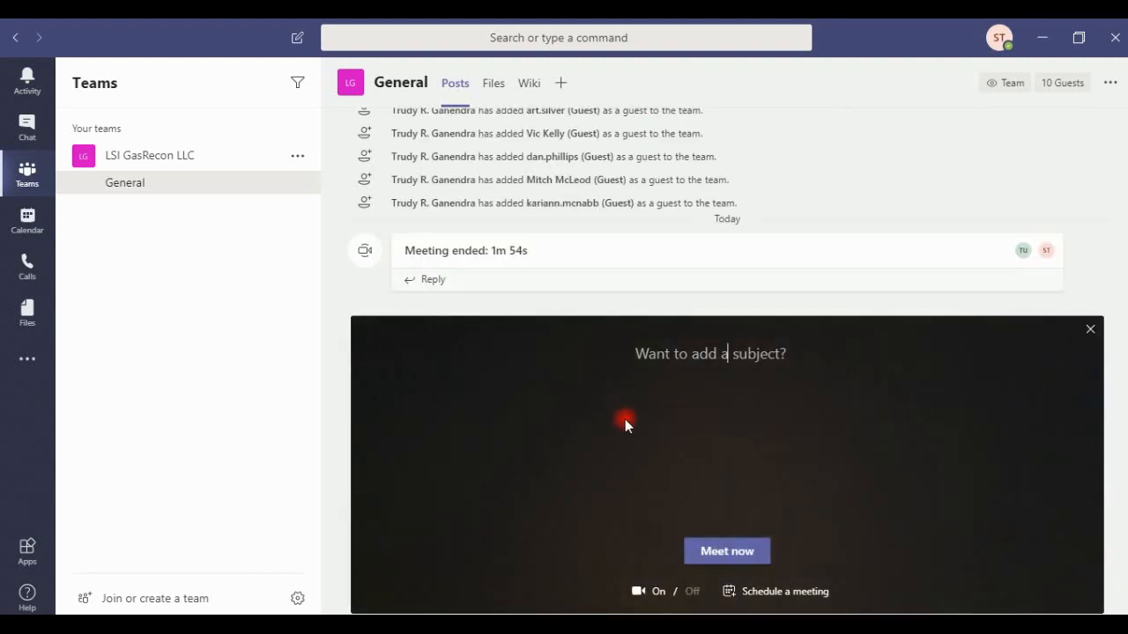
mouse_move(620, 342)
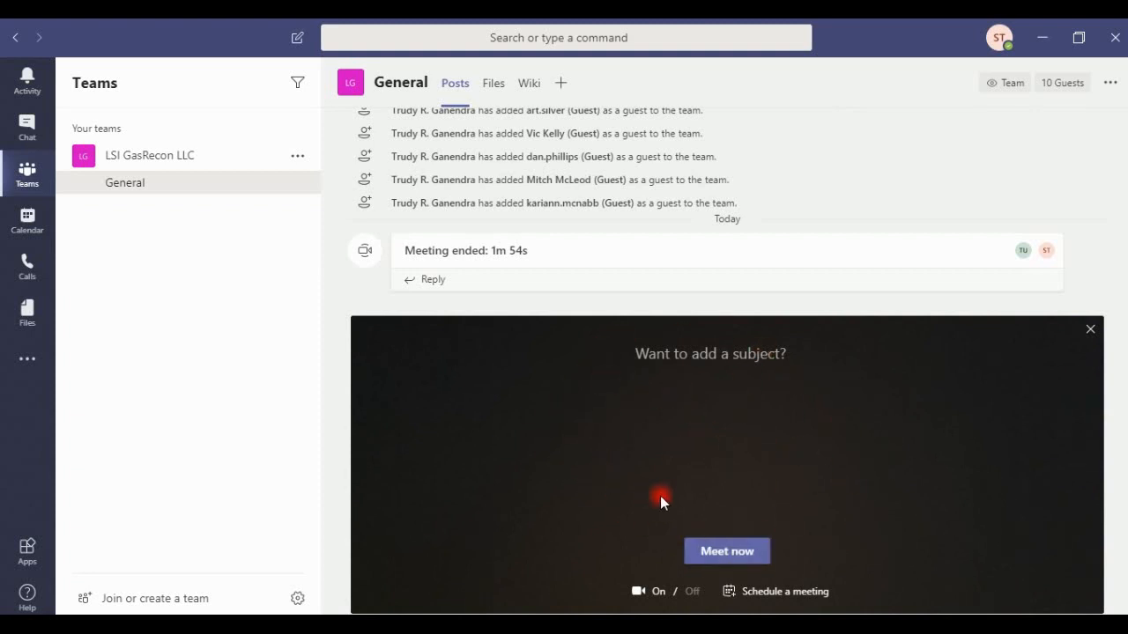
mouse_move(668, 500)
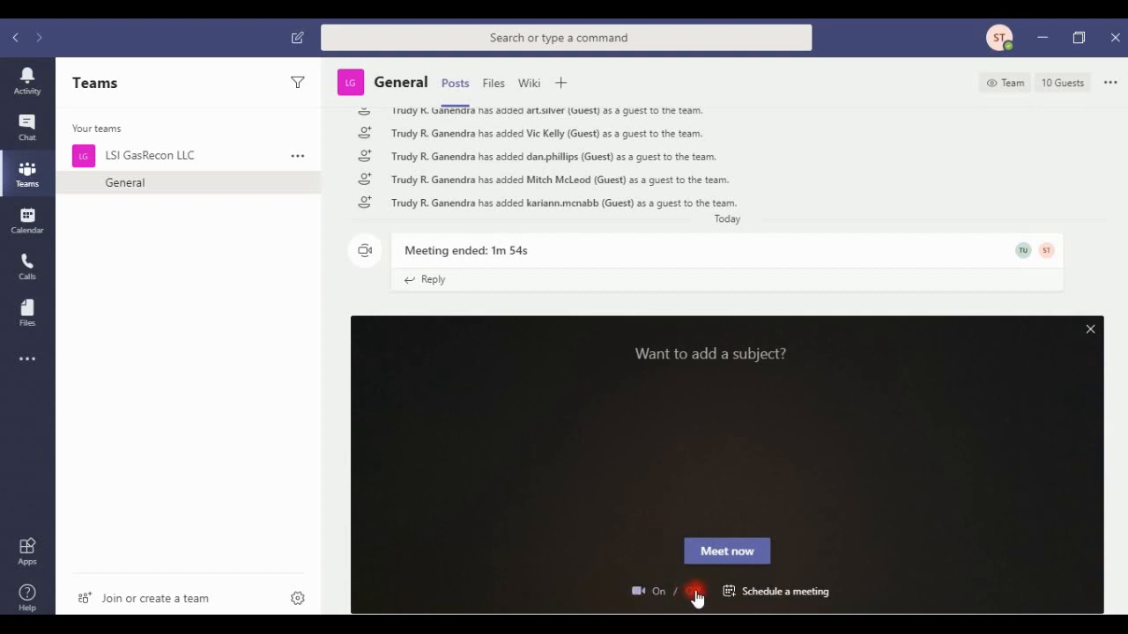
left_click(709, 352)
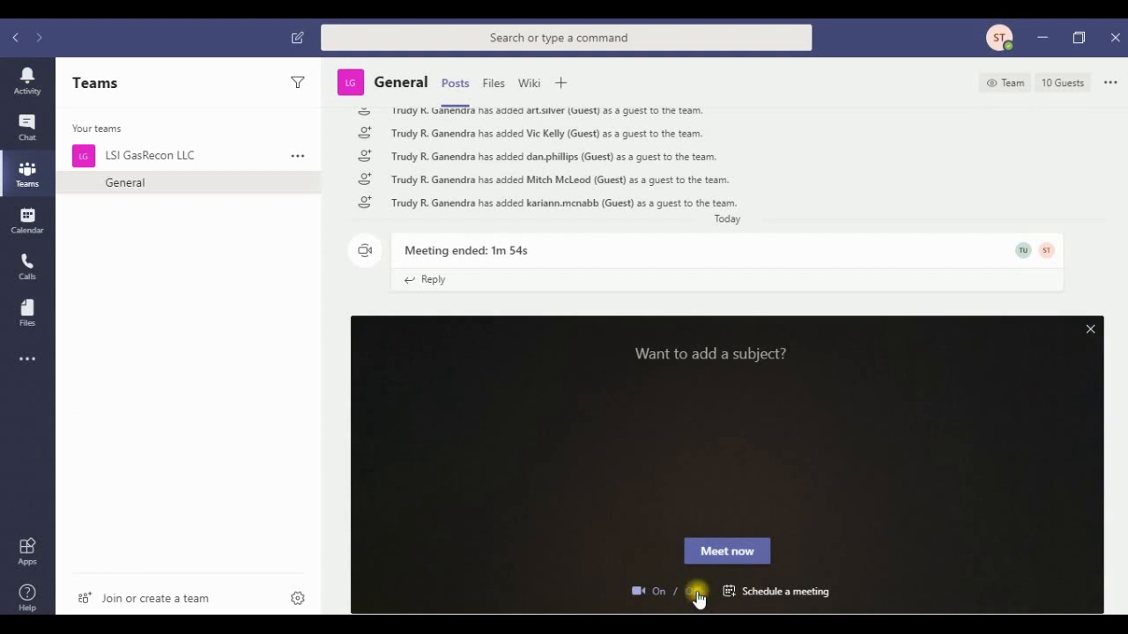
left_click(698, 592)
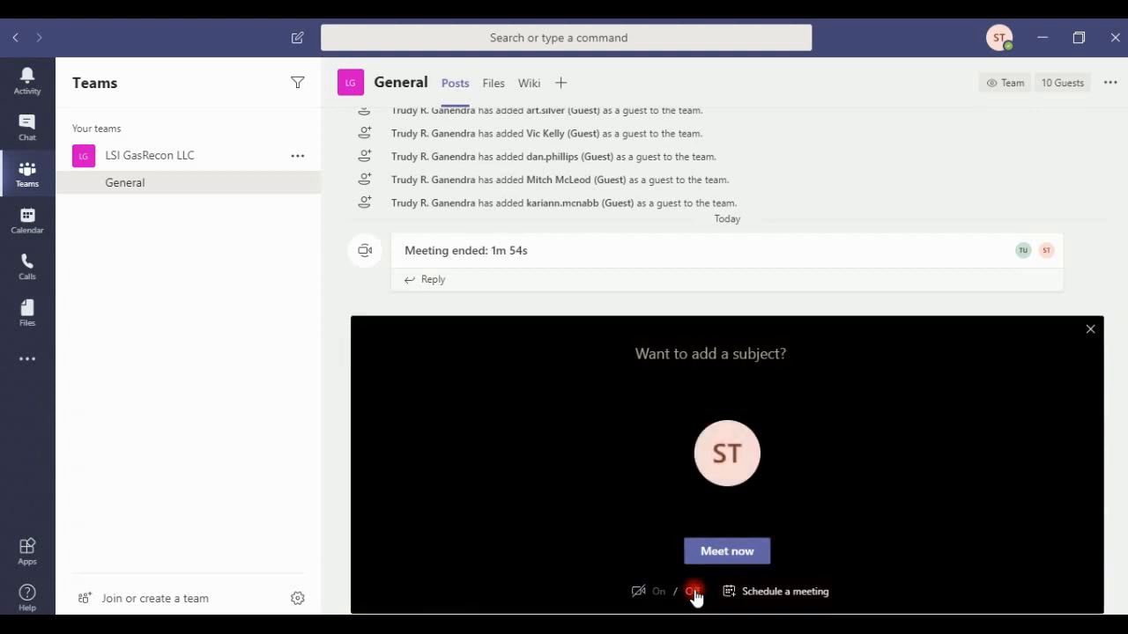
left_click(694, 592)
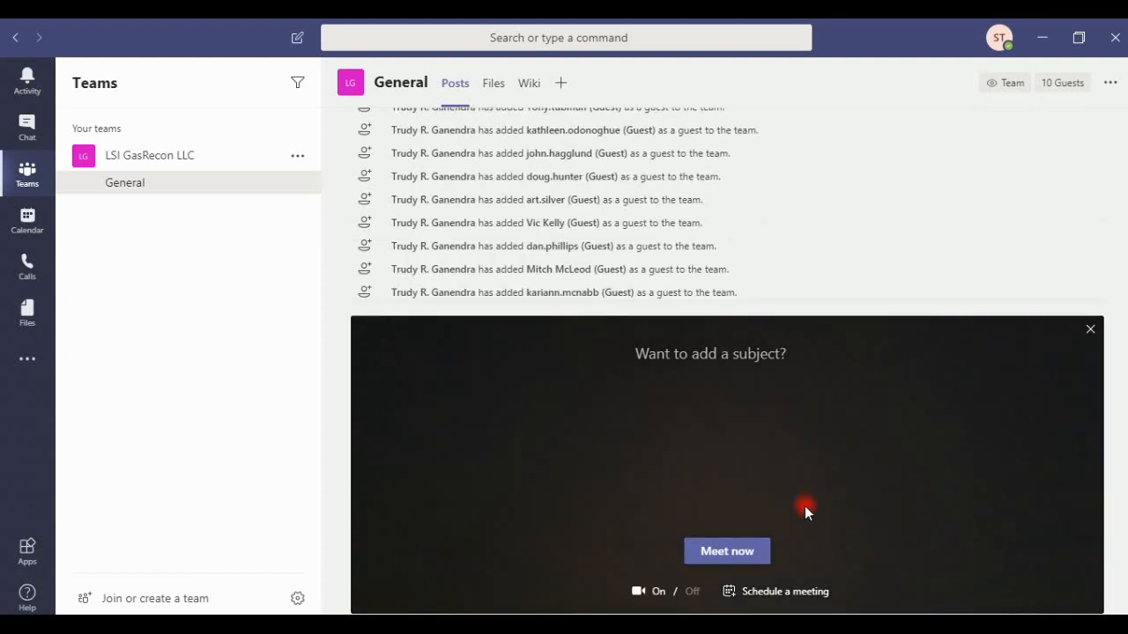
mouse_move(747, 595)
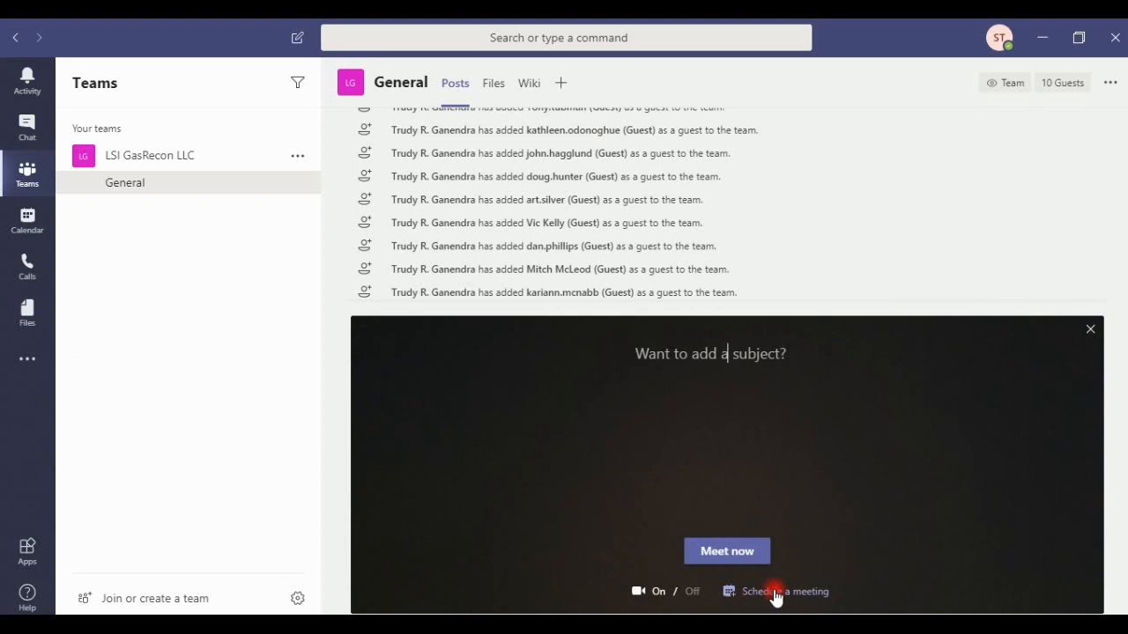
mouse_move(726, 550)
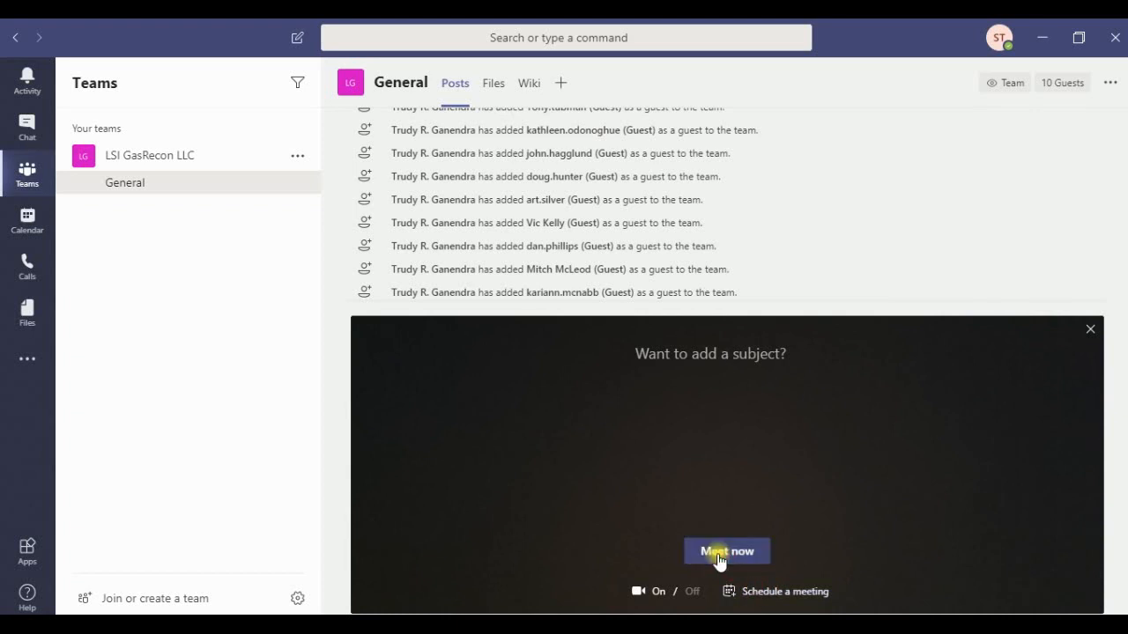
- Launch the instant meeting so the People pane lists the organizer alone
left_click(726, 549)
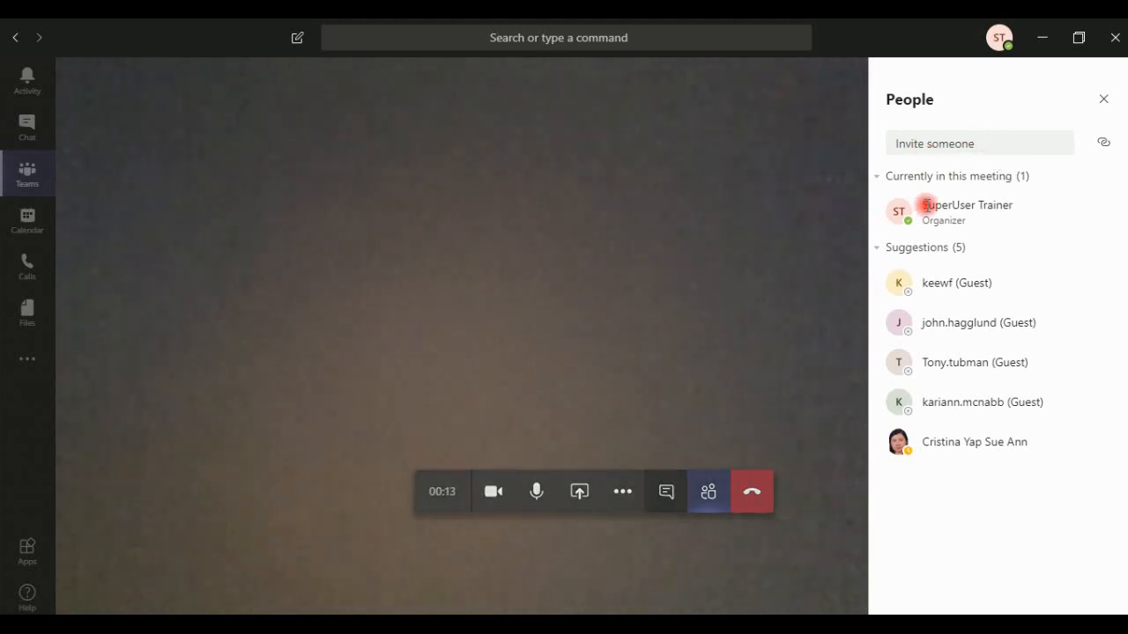
mouse_move(749, 486)
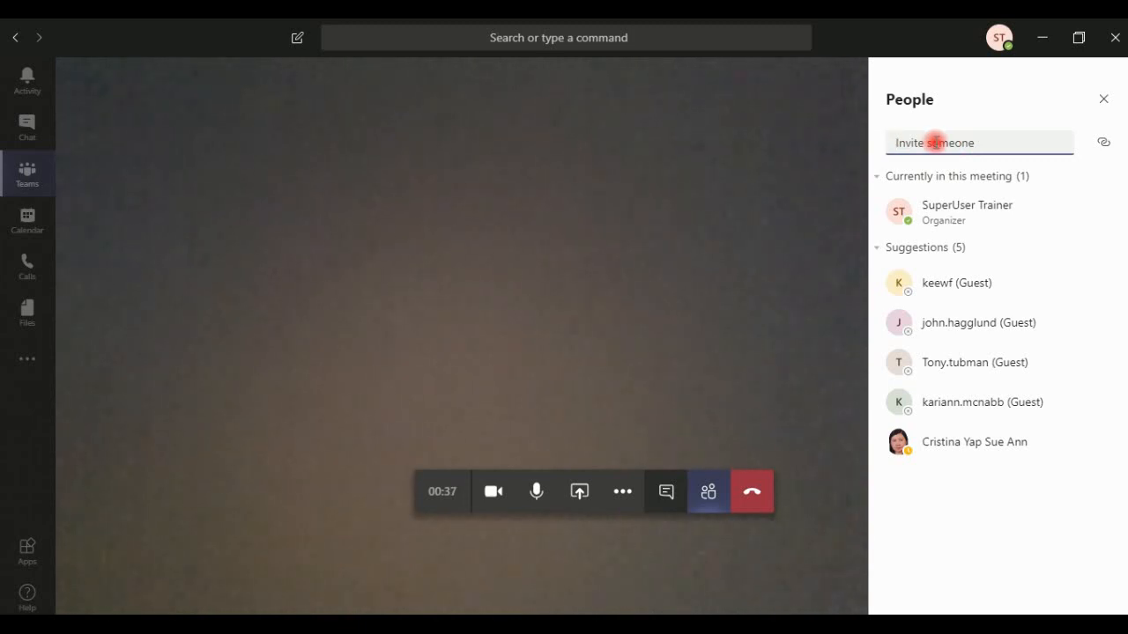
- Invite Training User1 into the meeting by searching 'trai' in the People pane
type("training1")
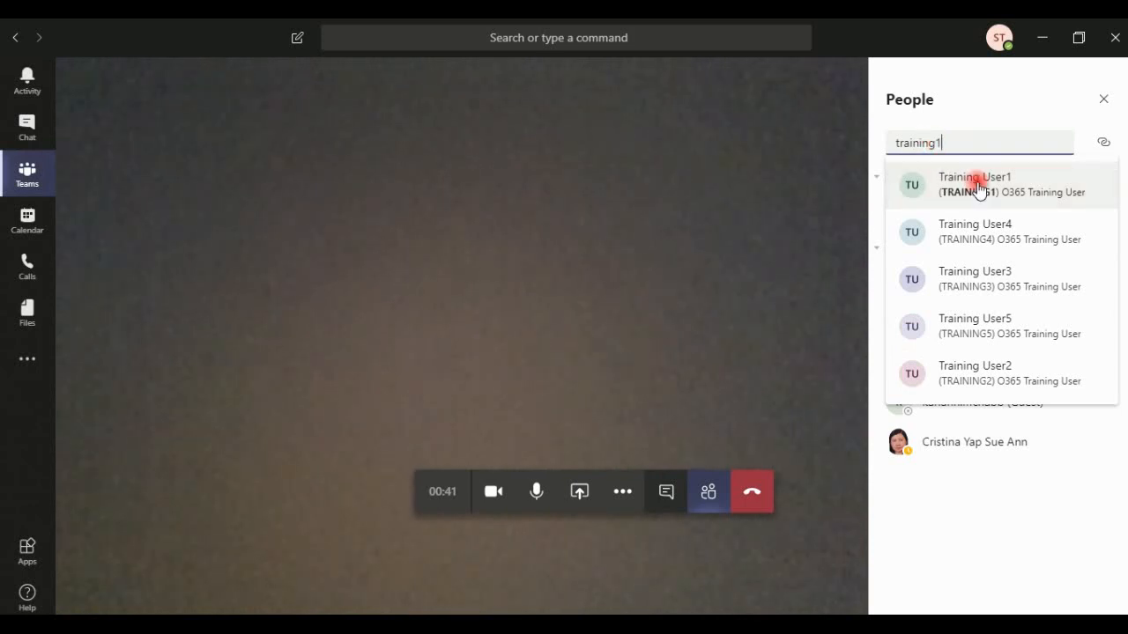
left_click(976, 185)
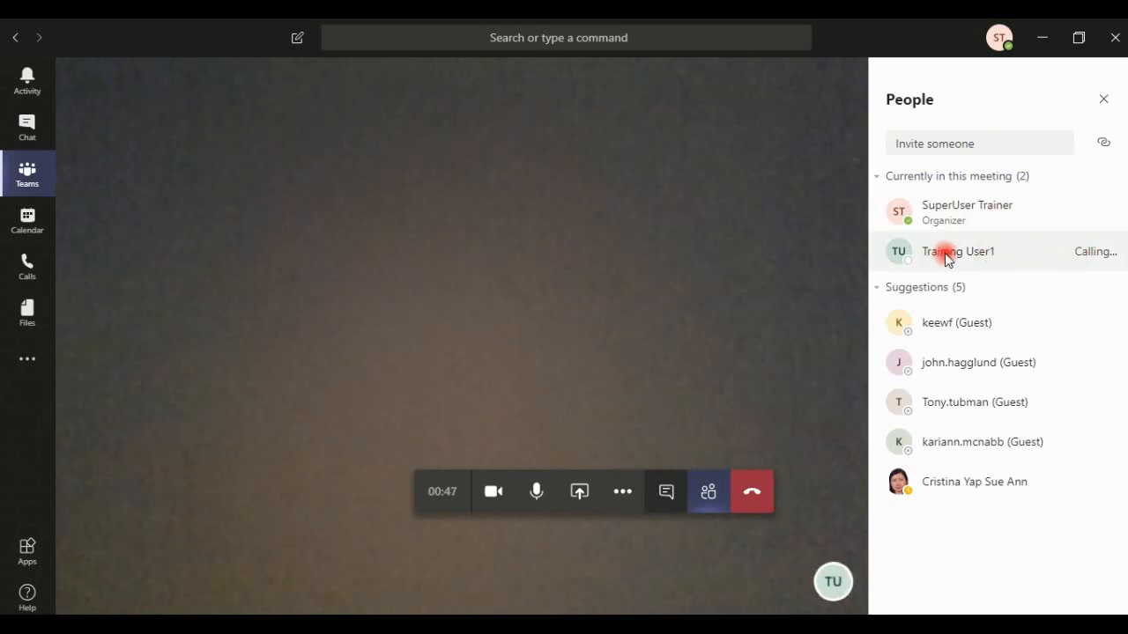
mouse_move(1004, 259)
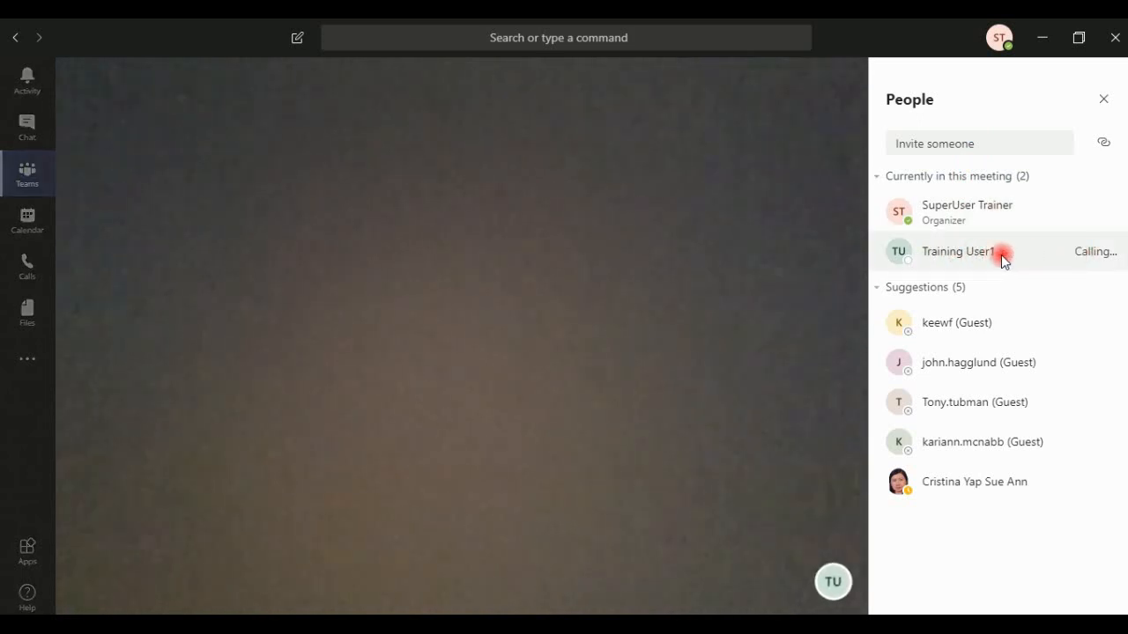
mouse_move(996, 253)
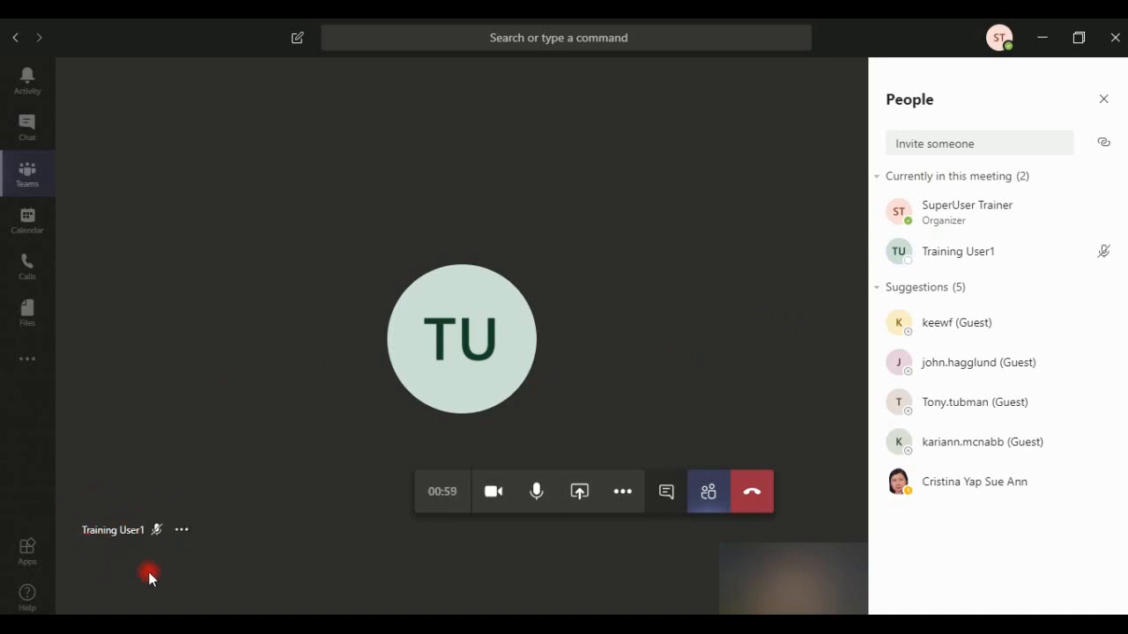
mouse_move(162, 564)
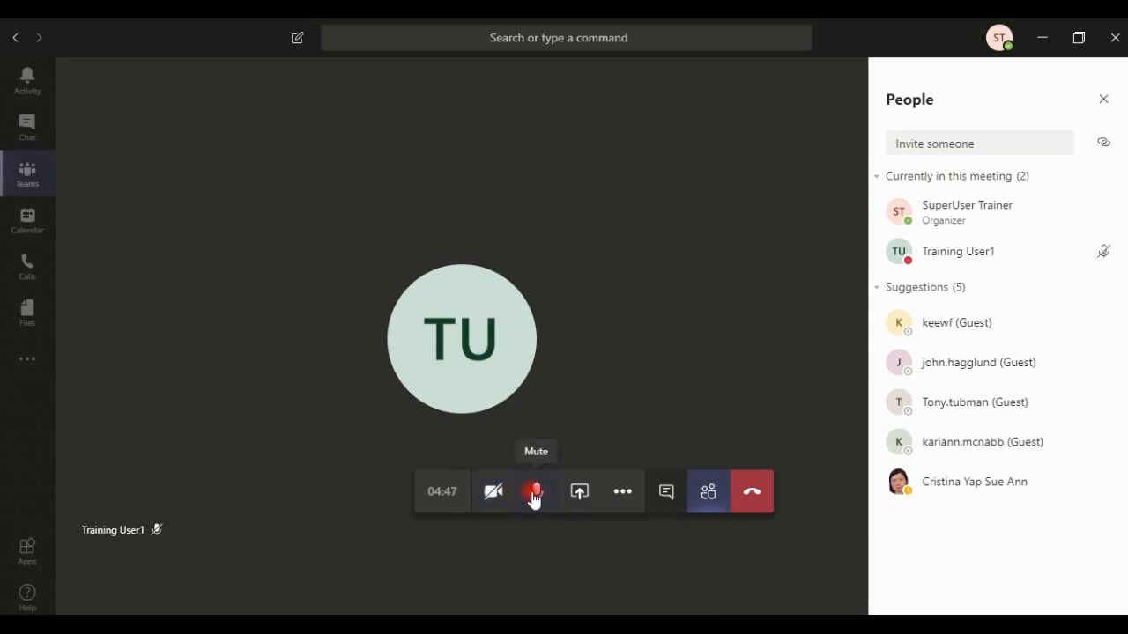
left_click(532, 490)
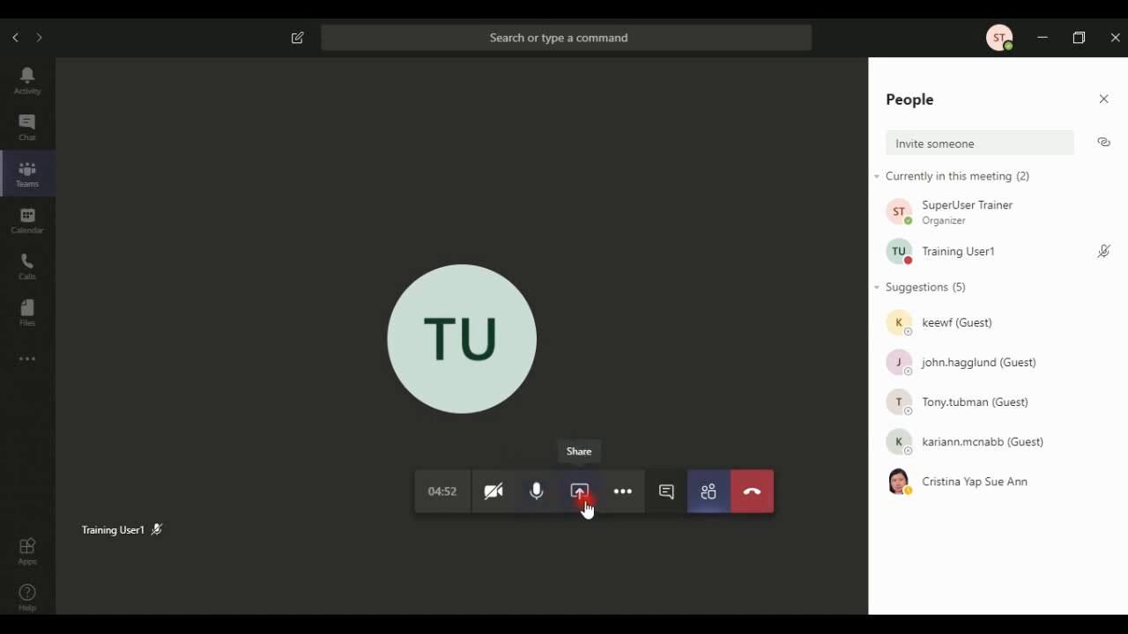
left_click(578, 490)
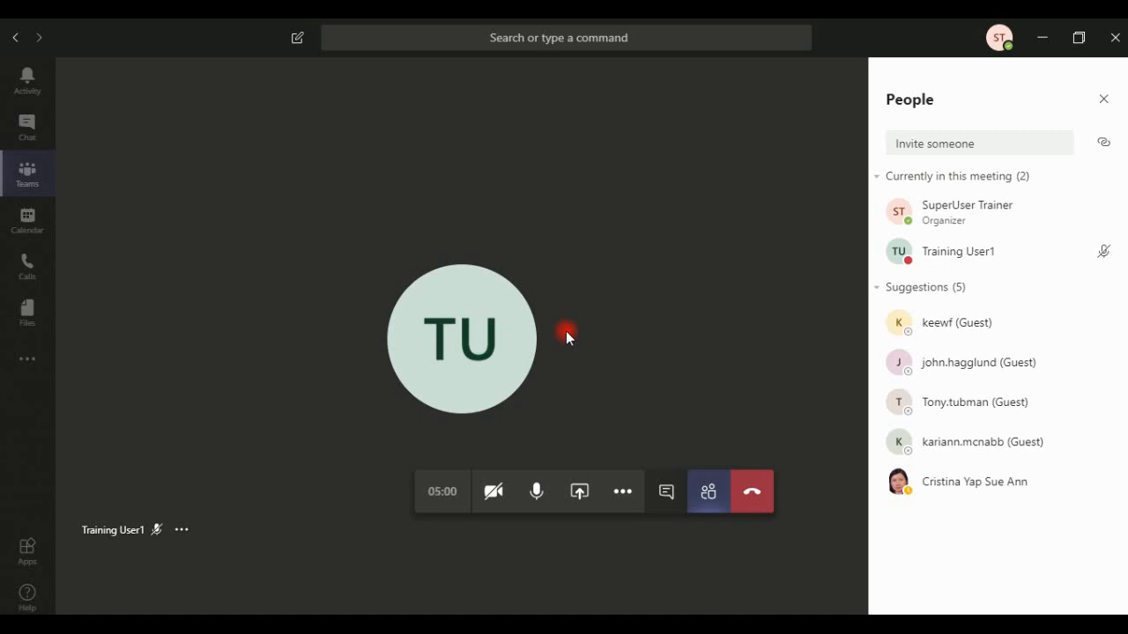
mouse_move(622, 492)
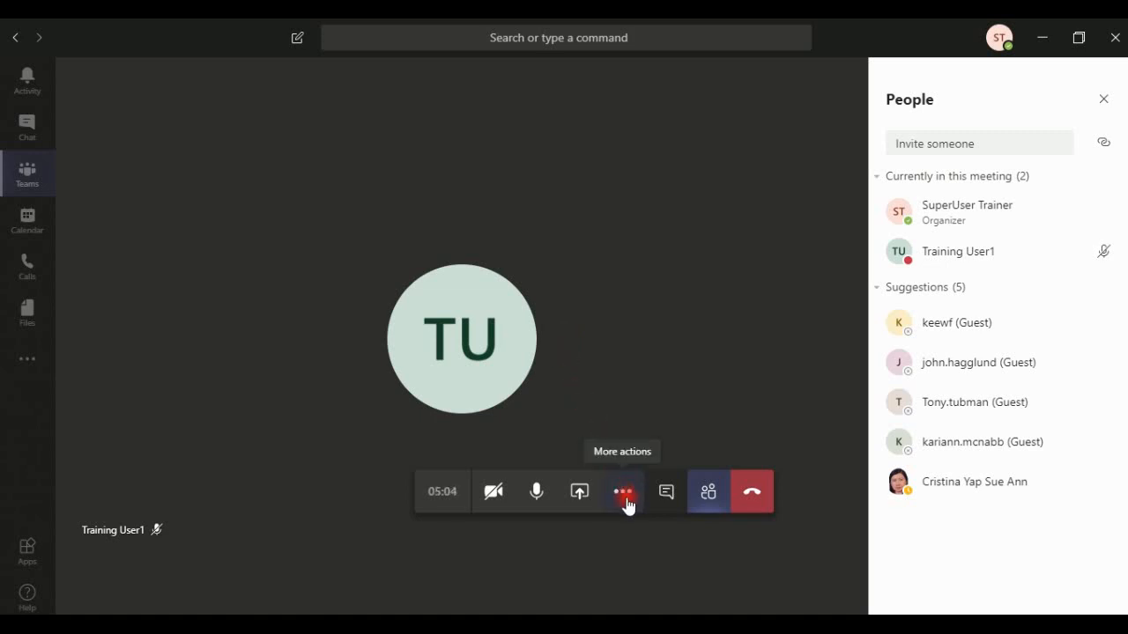
- From More actions, turn the camera on and close the People pane
left_click(623, 490)
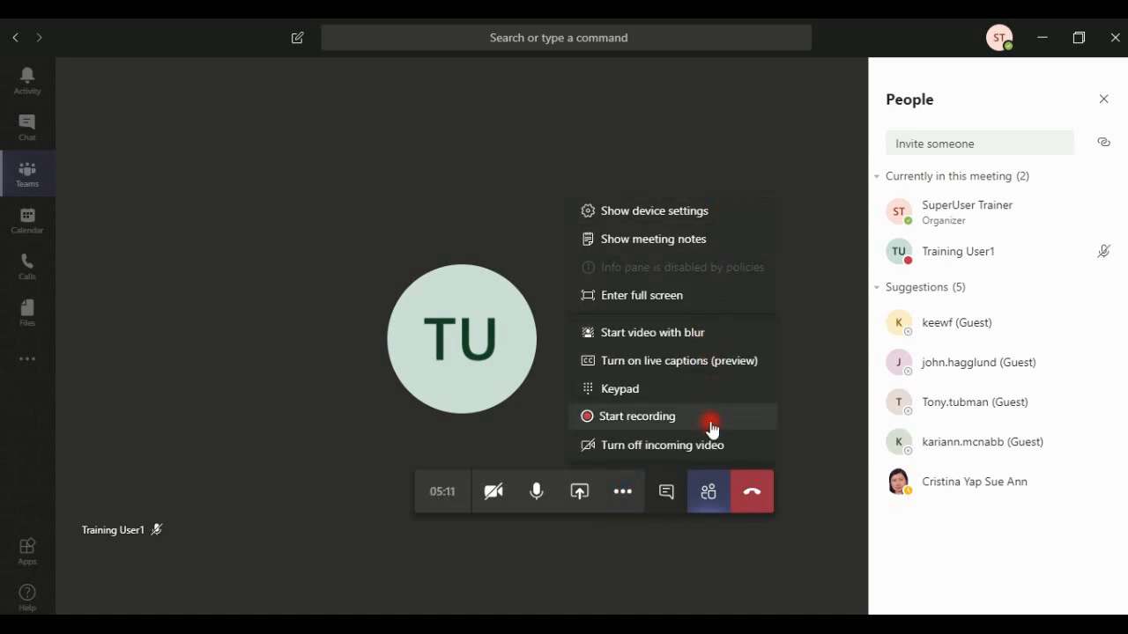
mouse_move(713, 343)
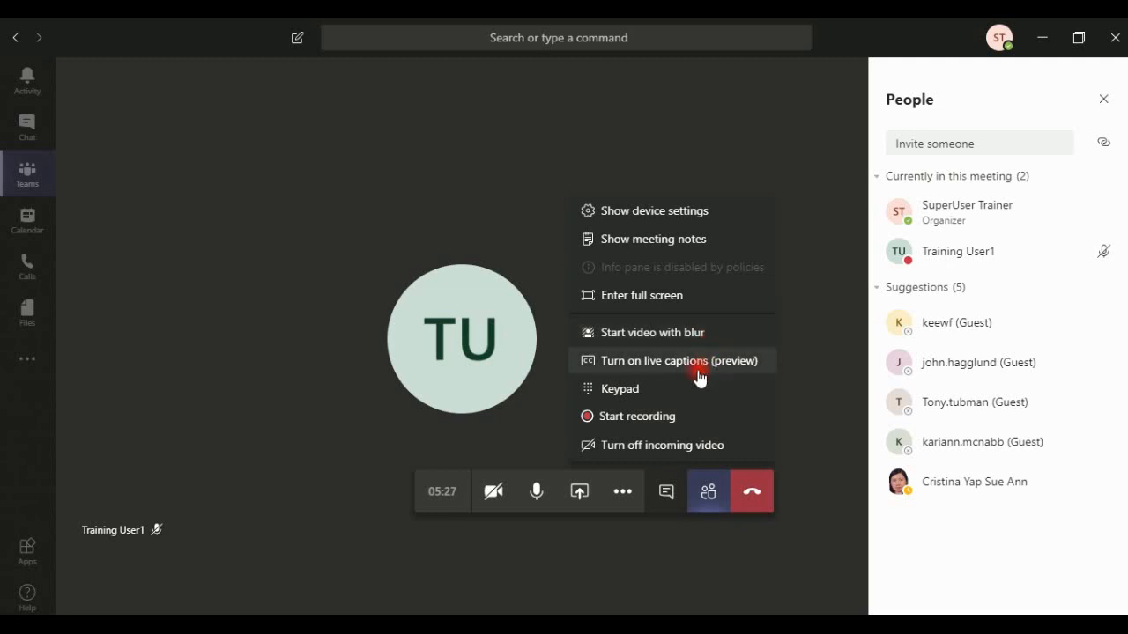
mouse_move(694, 384)
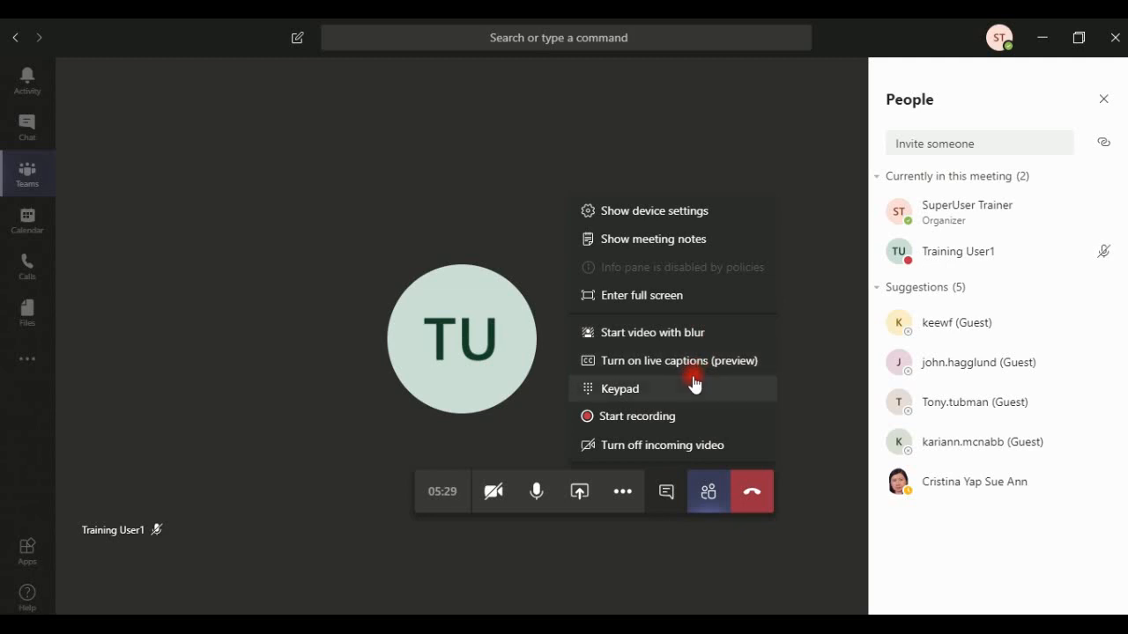
mouse_move(648, 444)
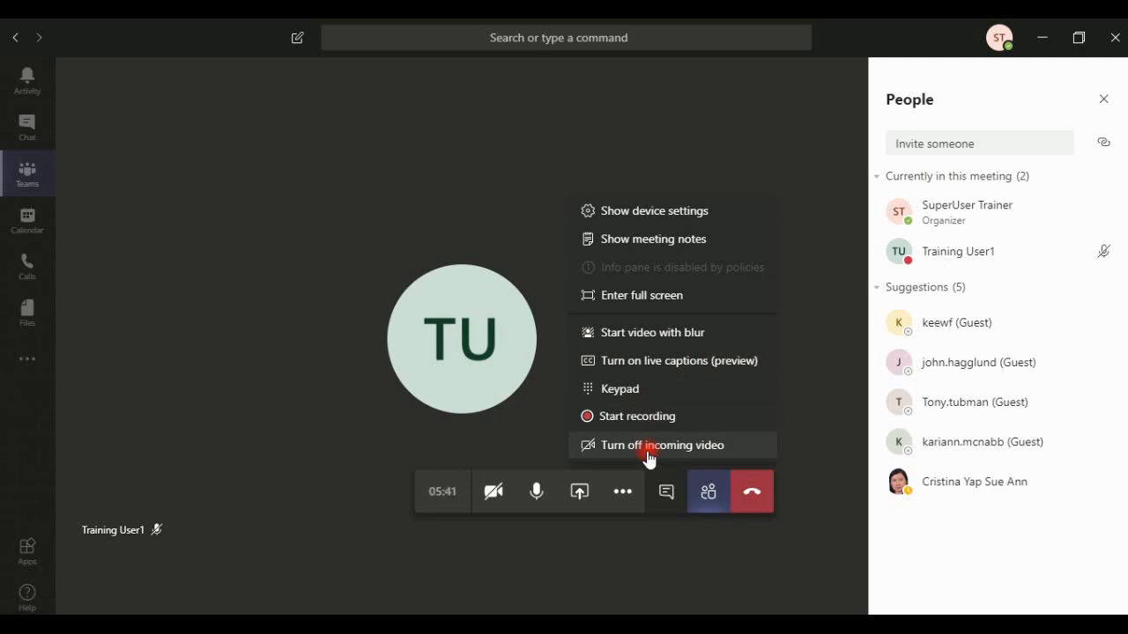
left_click(661, 444)
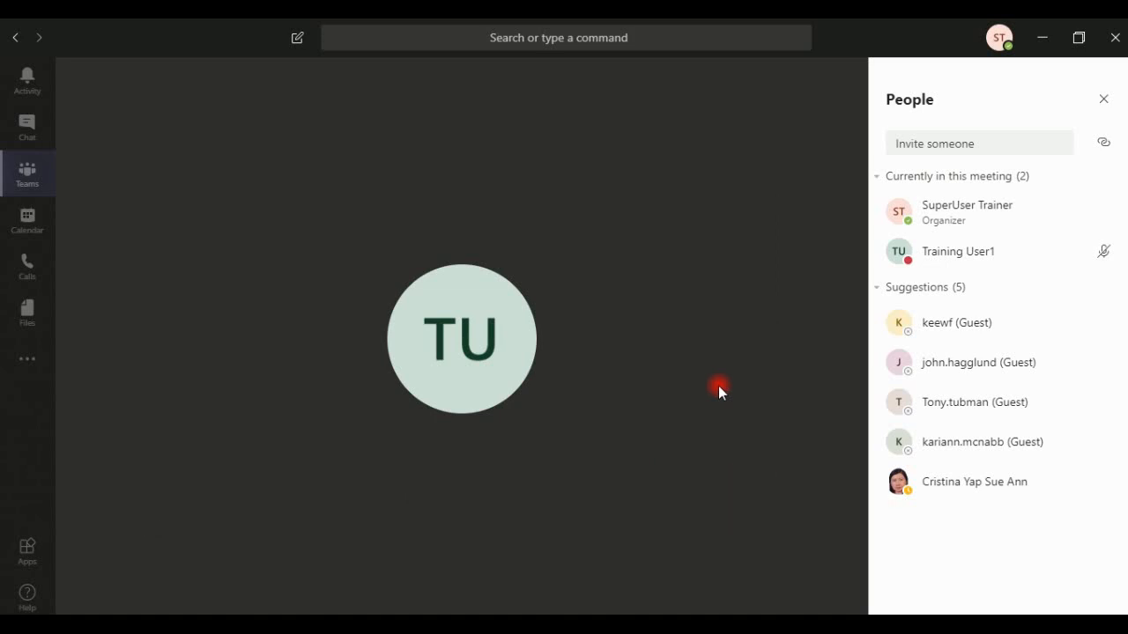
left_click(624, 491)
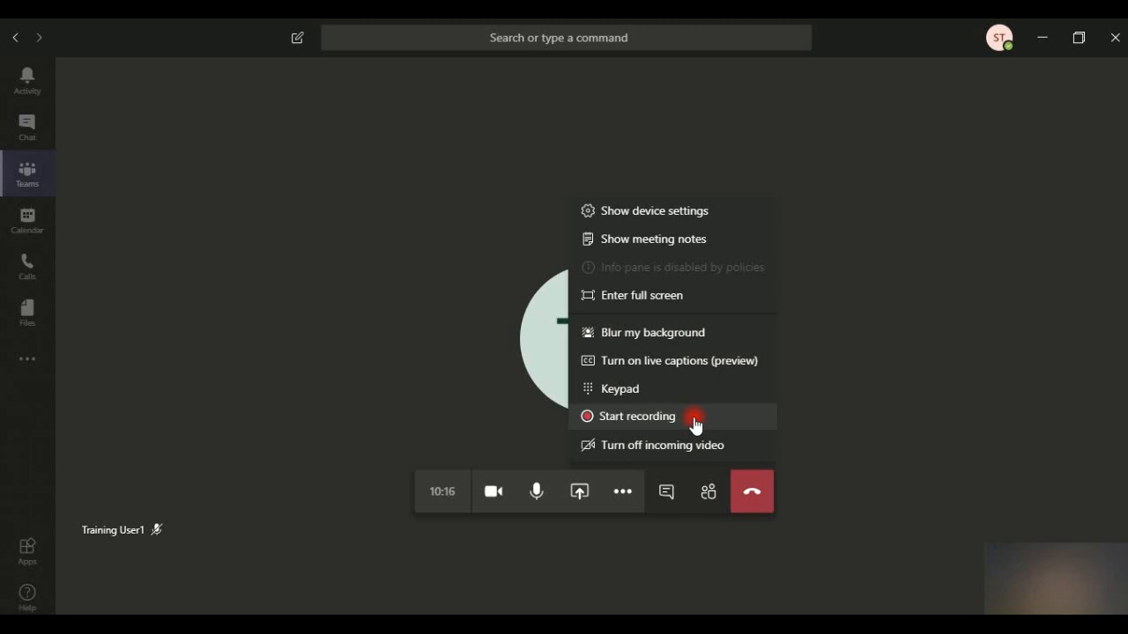
mouse_move(751, 490)
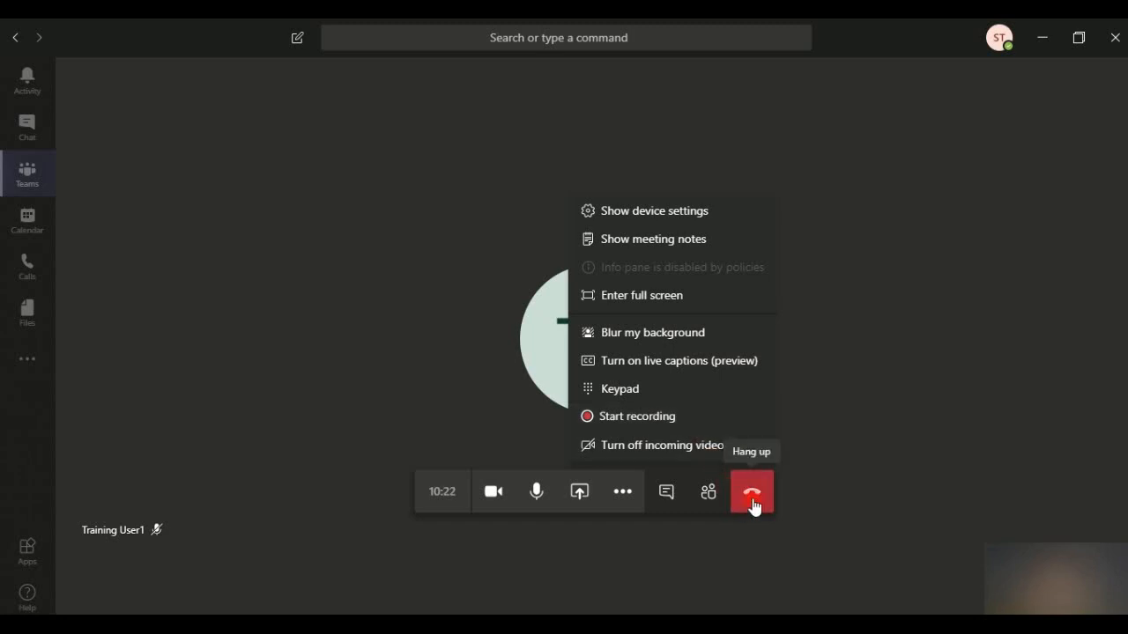
- Hang up, then rejoin the ongoing meeting from the General channel's Meeting now post
left_click(750, 490)
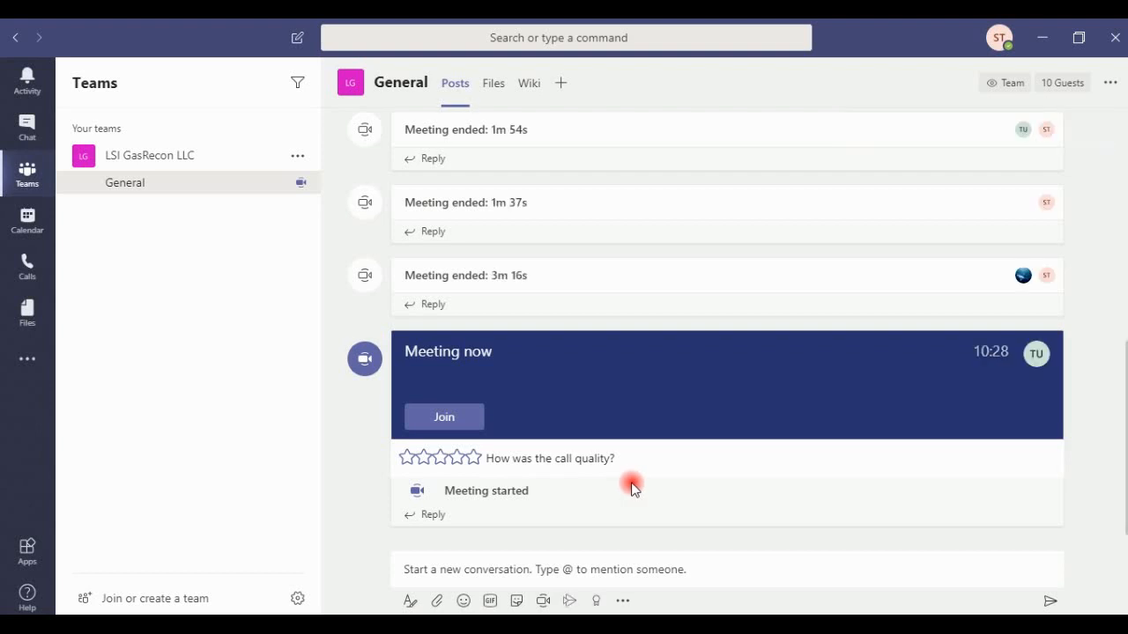
mouse_move(835, 352)
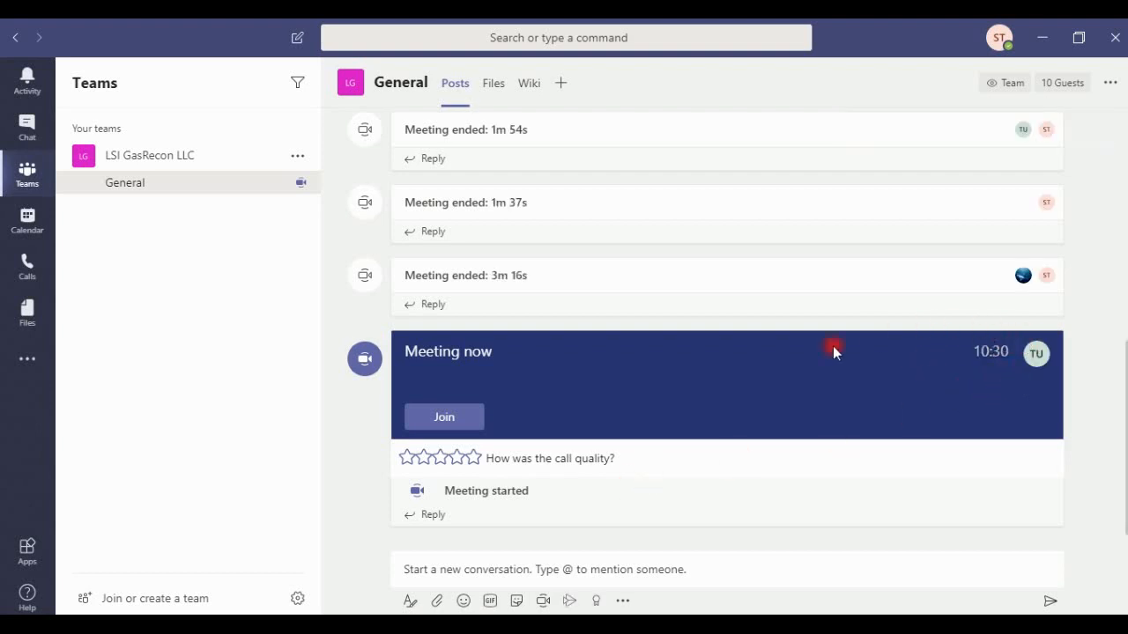
mouse_move(444, 416)
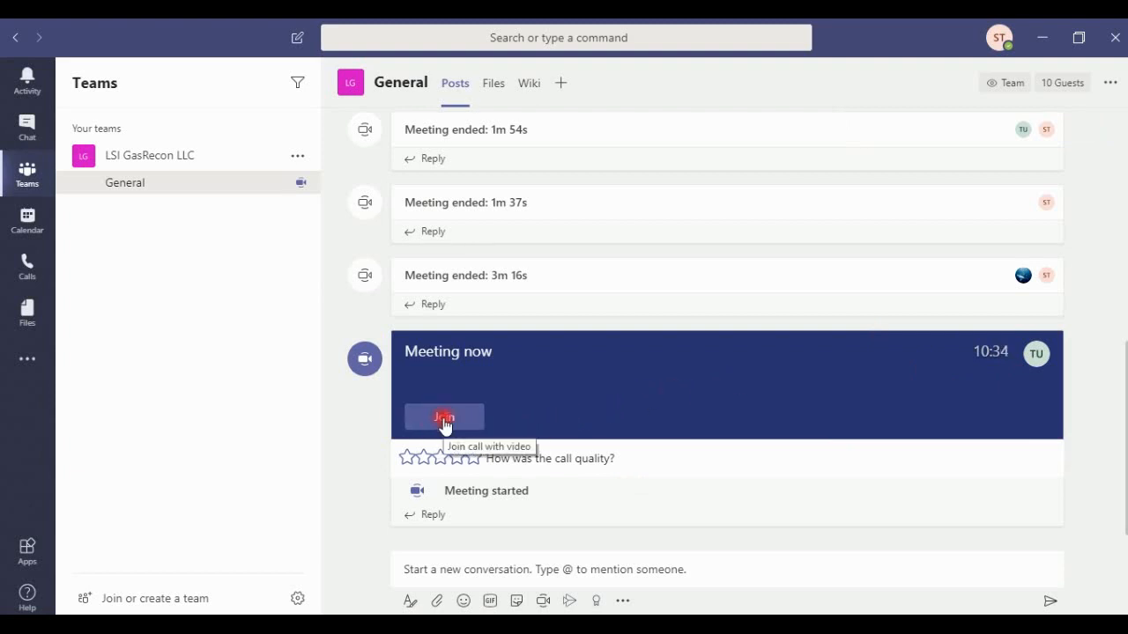
left_click(444, 416)
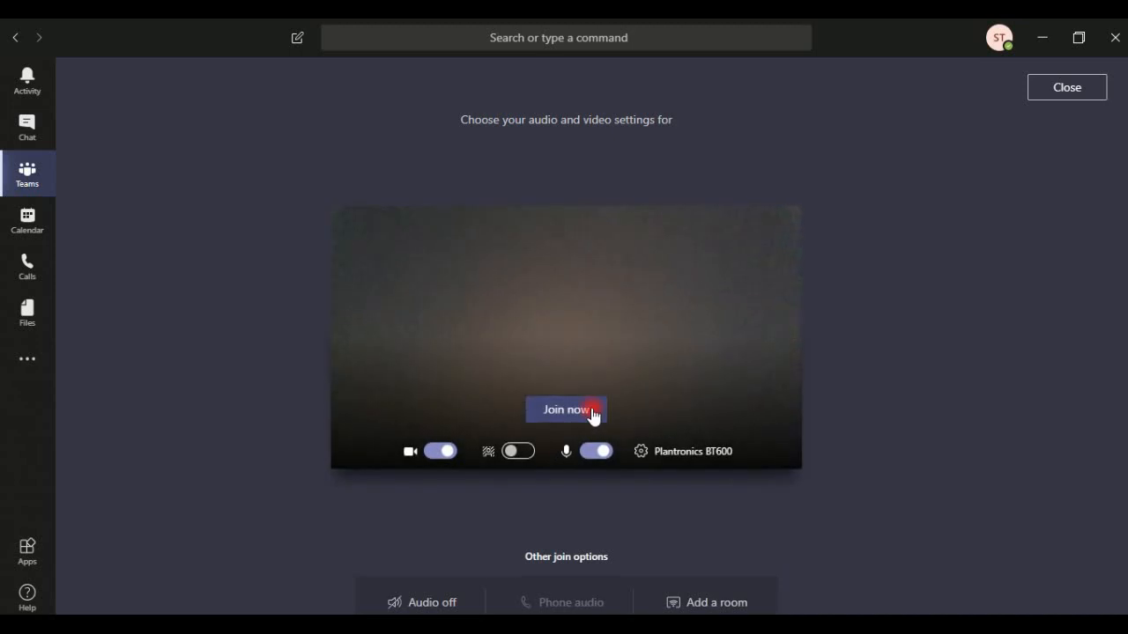
left_click(566, 409)
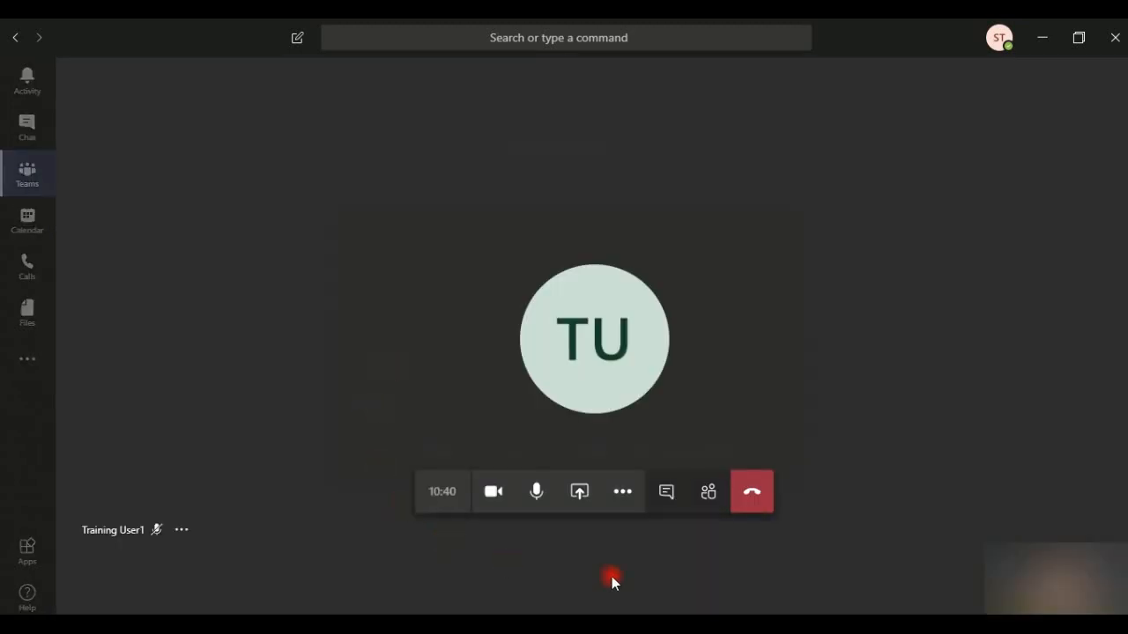
mouse_move(750, 491)
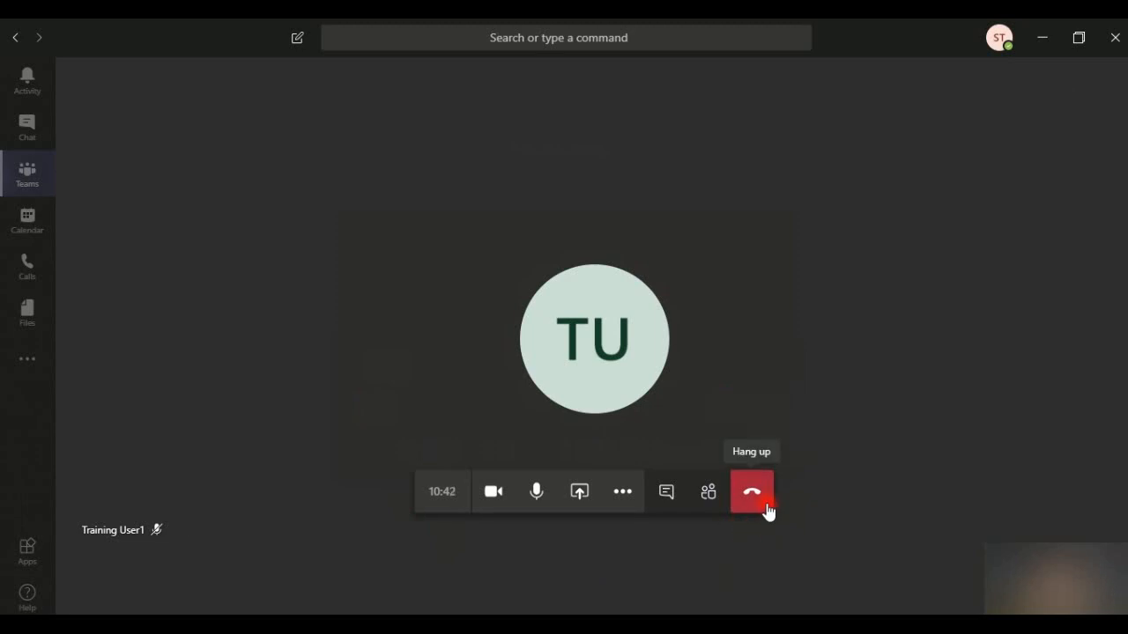
- Hang up to end the meeting, logged in General as 'Meeting ended: 11m 32s'
left_click(751, 490)
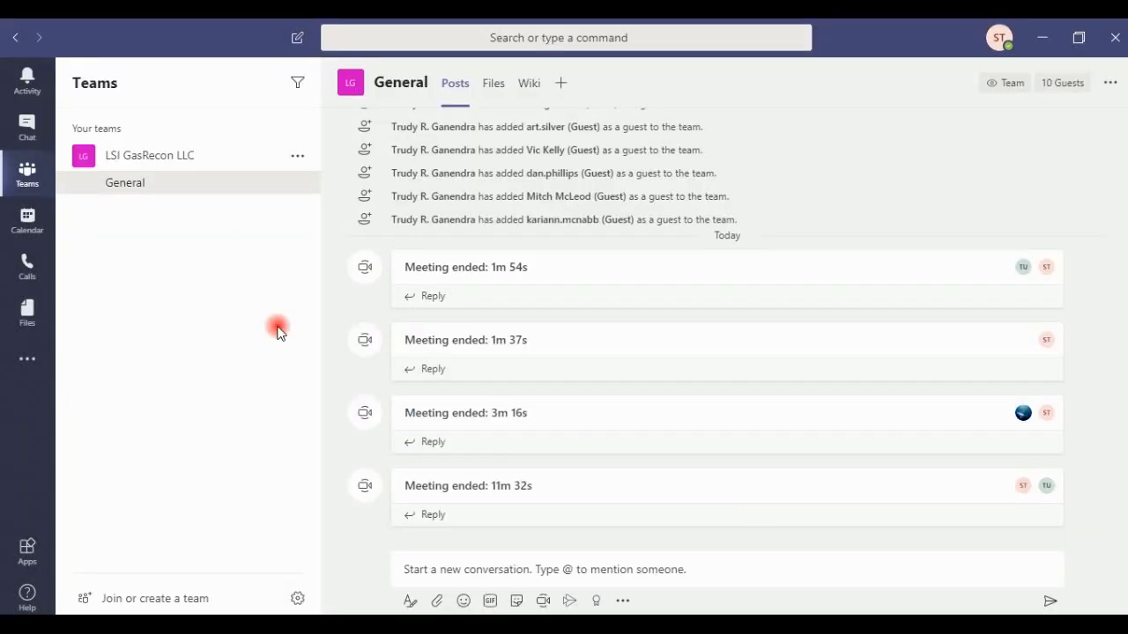
mouse_move(444, 458)
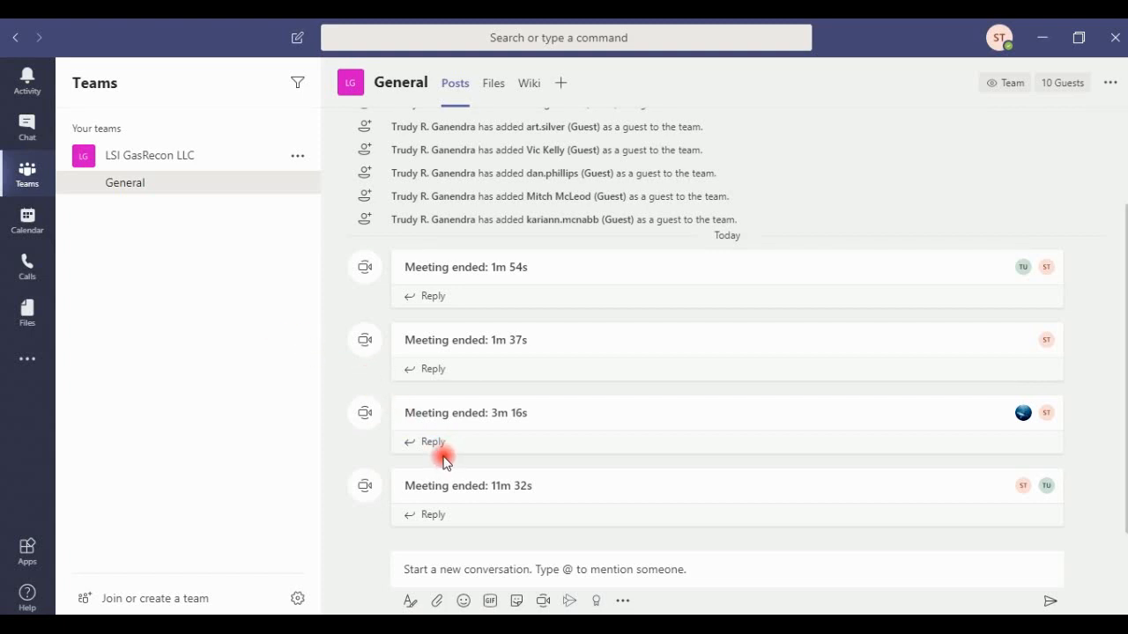
mouse_move(402, 430)
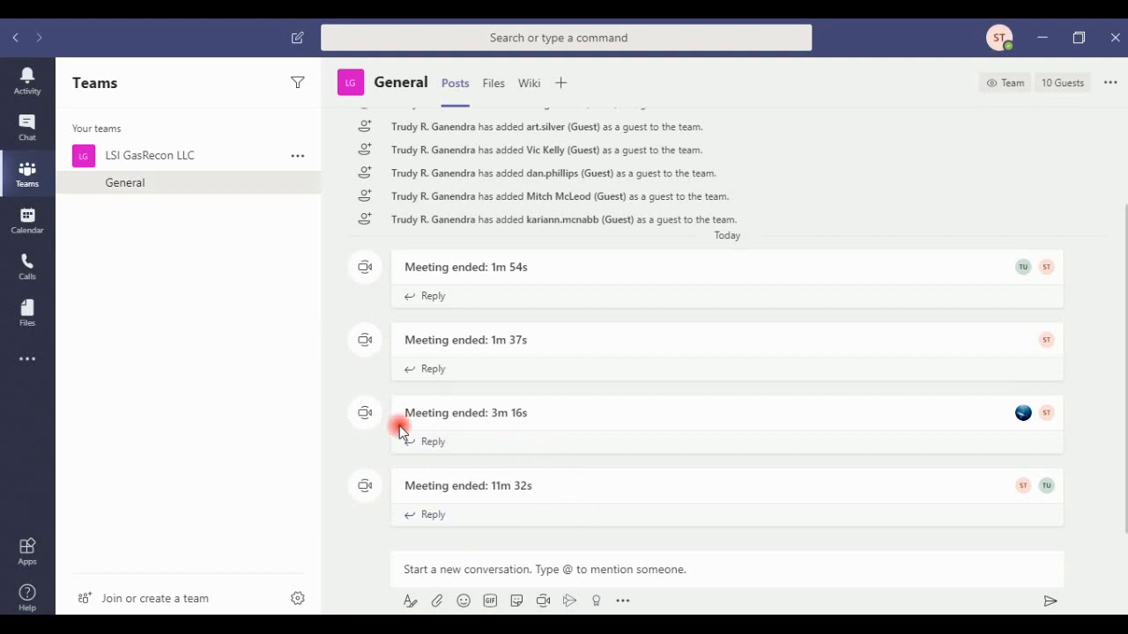
mouse_move(222, 296)
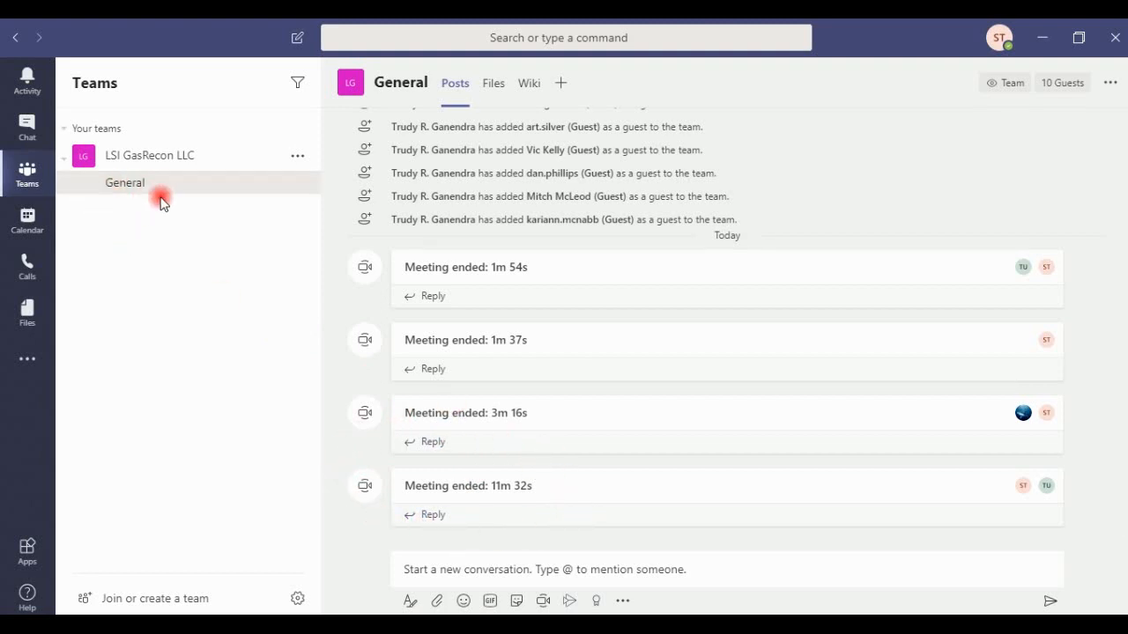
mouse_move(374, 489)
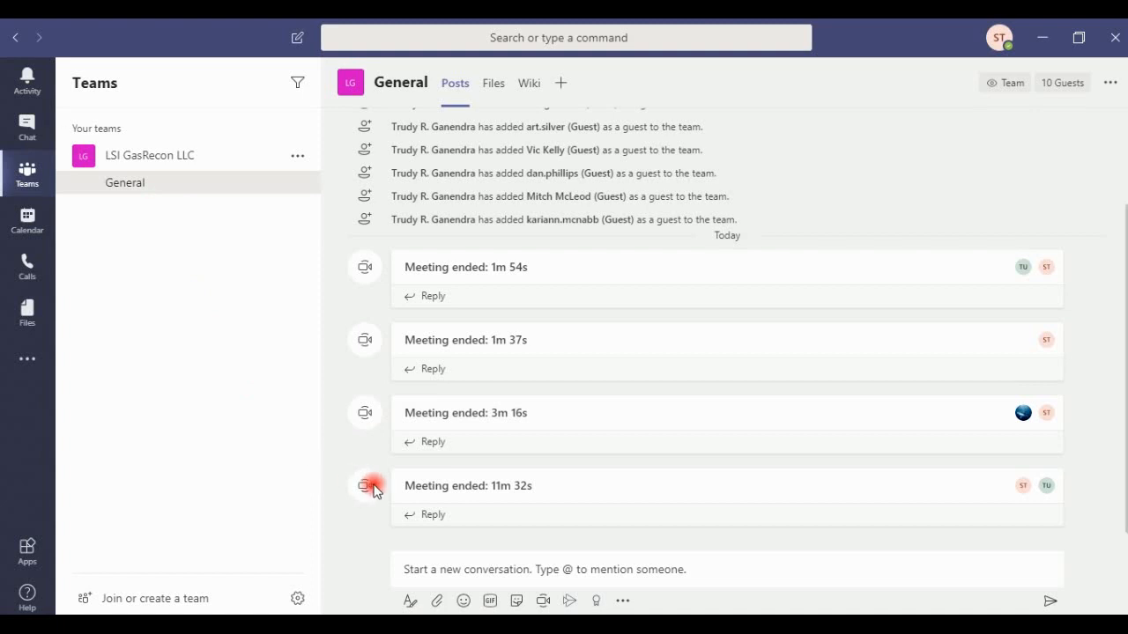